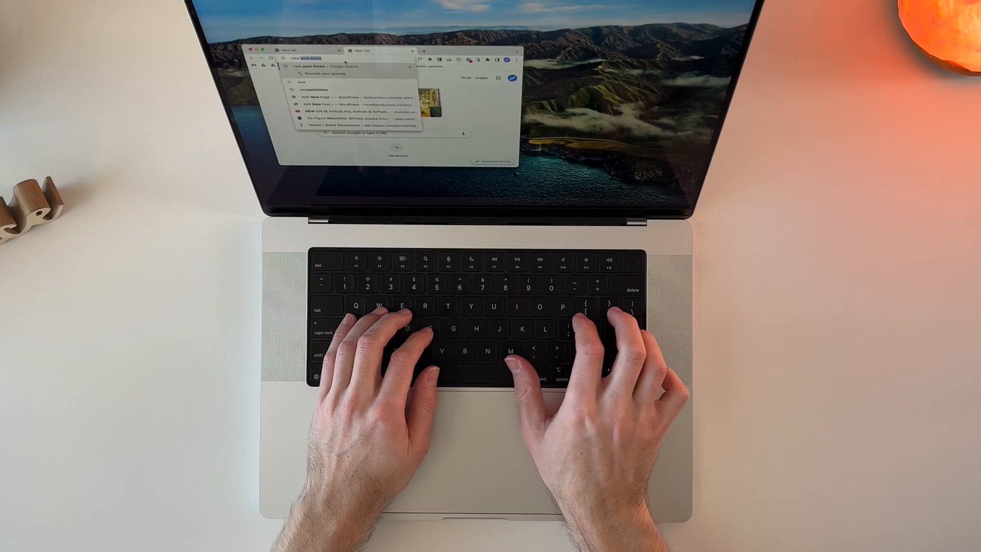
Load nytimes.com from the address bar and scroll down through its homepage stories.
key("Return")
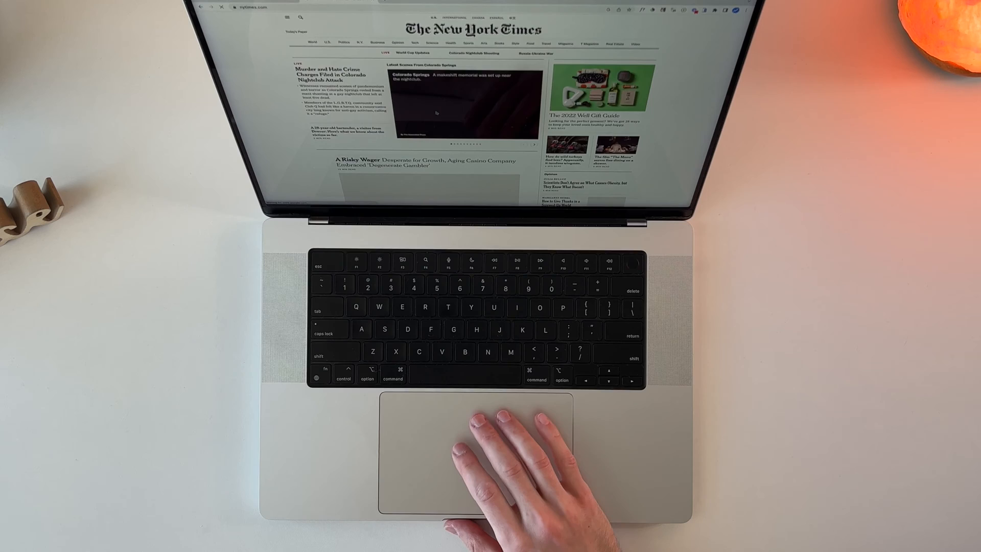
scroll("down", 3)
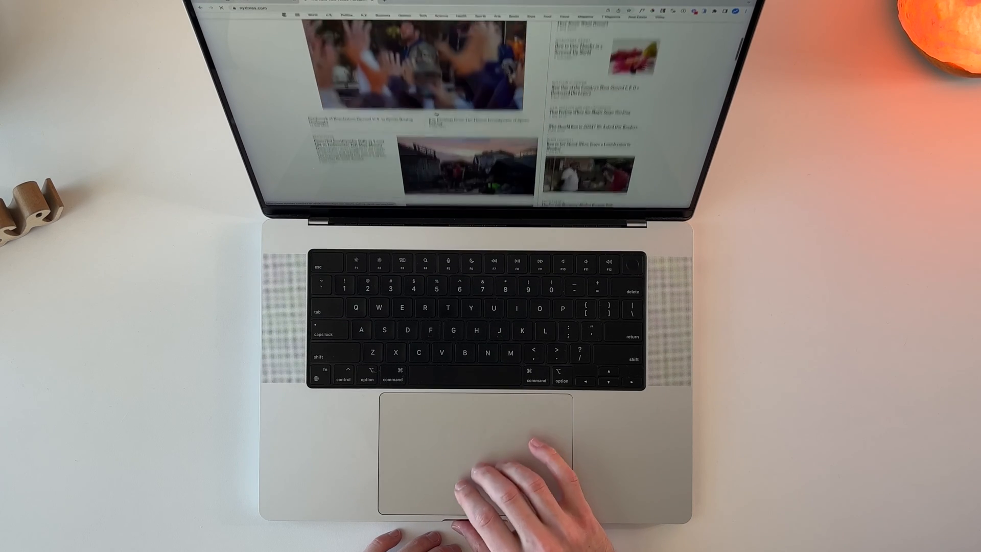
scroll("down", 3)
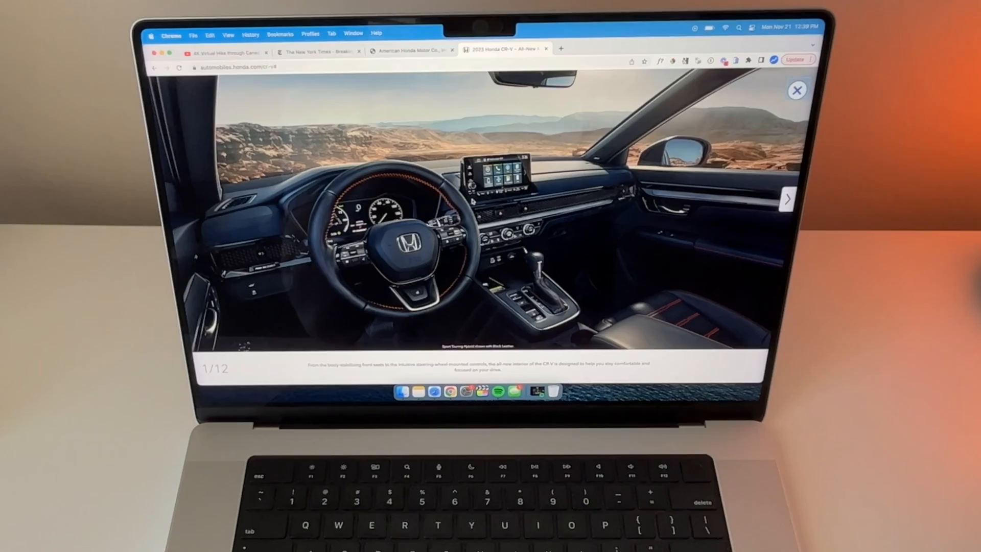
Advance the Honda CR-V interior gallery two photos past photo 1/12.
left_click(788, 199)
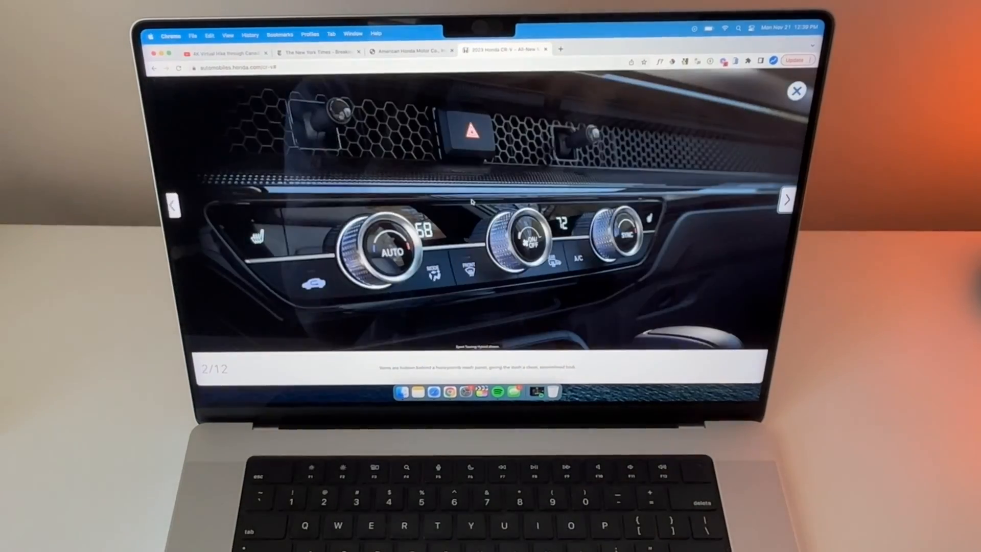
left_click(787, 200)
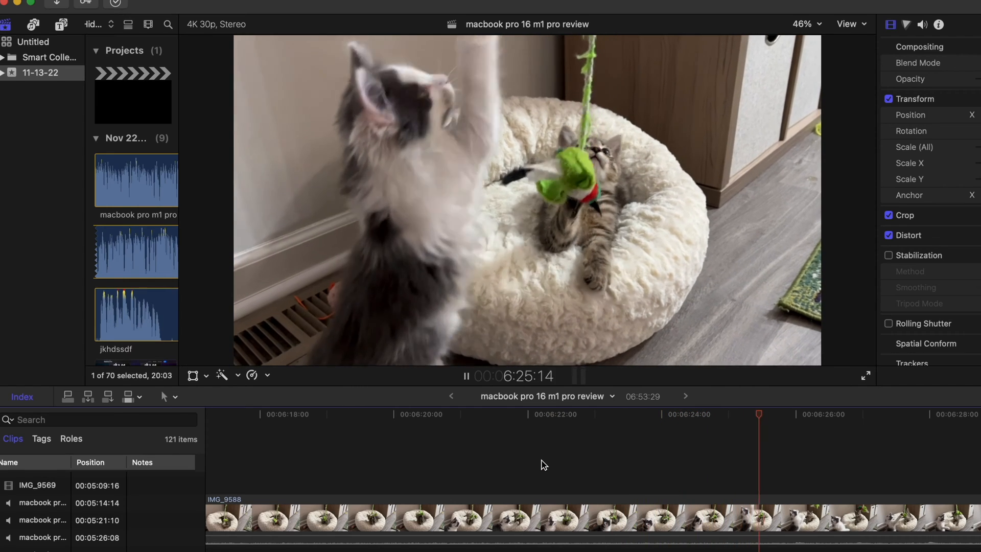
Scale the kitten clip down to 56% using the viewer's Transform controls.
left_click(193, 374)
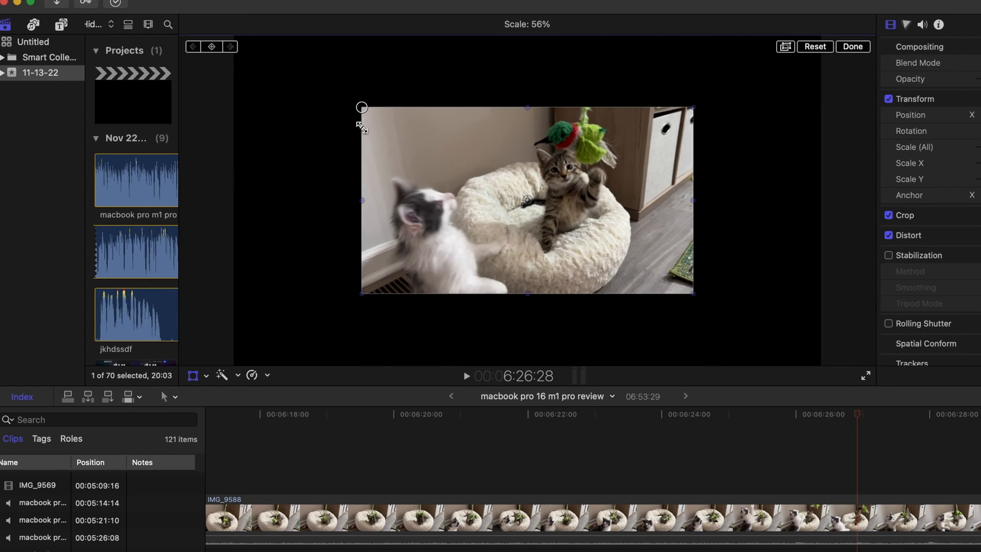